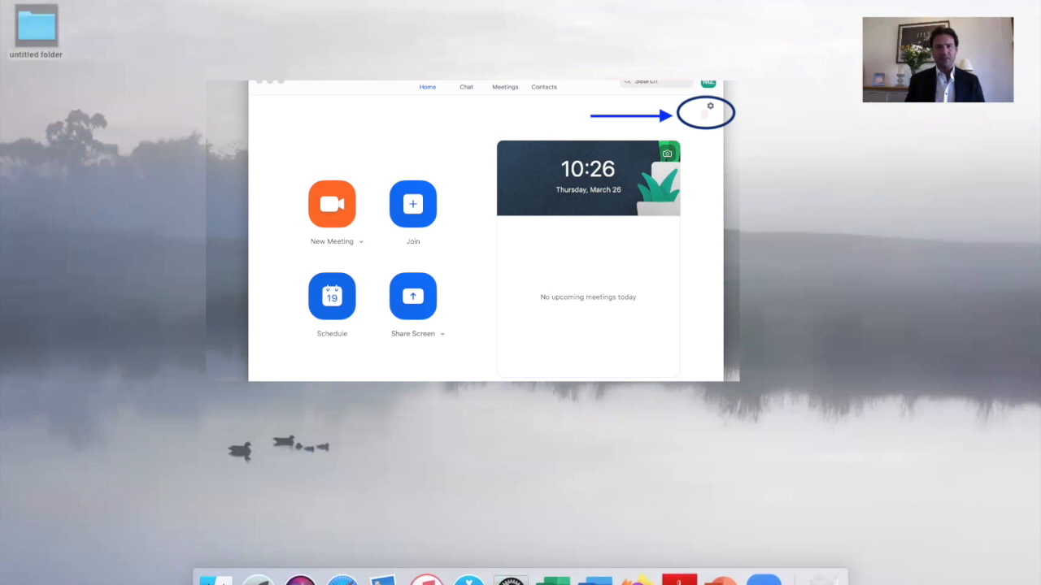
# Bring up the Settings window from the gear icon on the Zoom home screen.
pyautogui.click(709, 107)
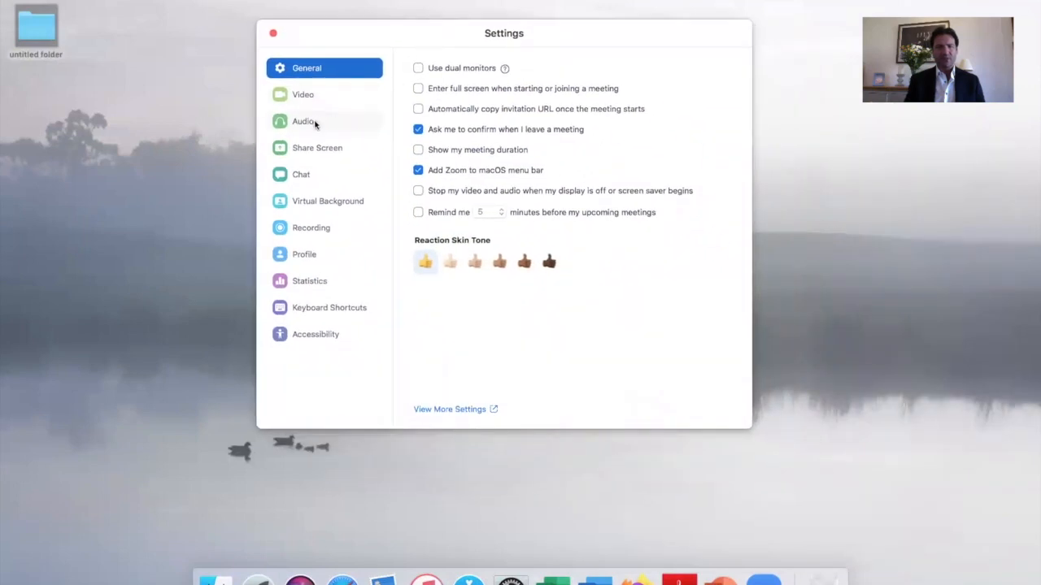
# Switch off 'Automatically adjust microphone volume' in the Audio settings.
pyautogui.click(303, 121)
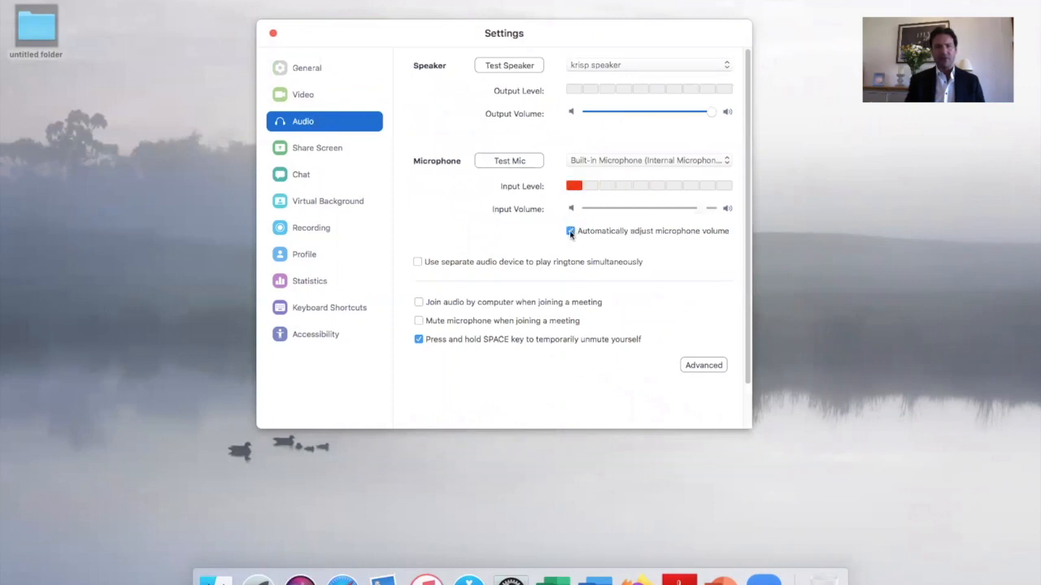
pyautogui.moveTo(605, 234)
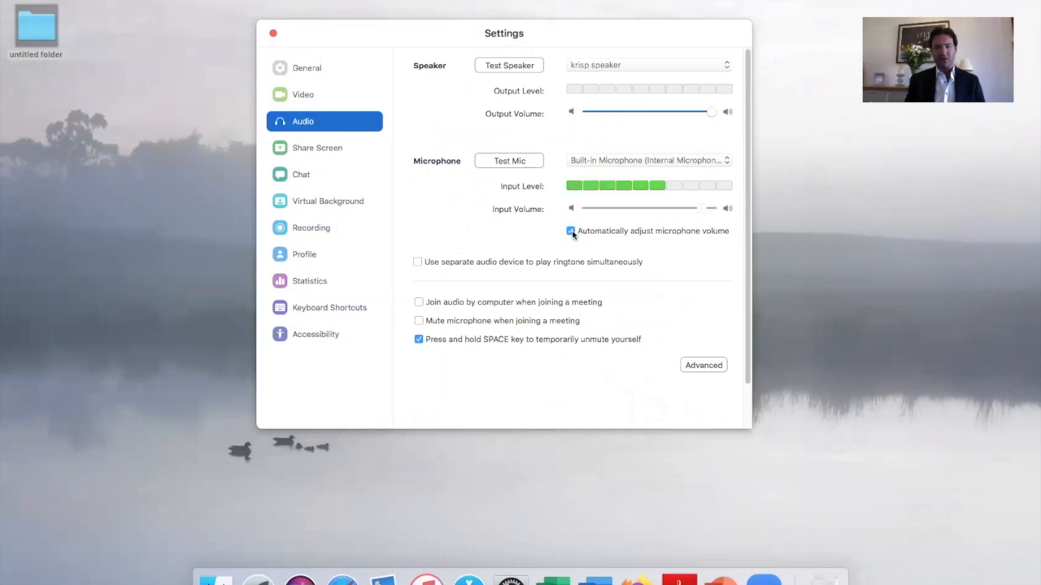
pyautogui.click(570, 231)
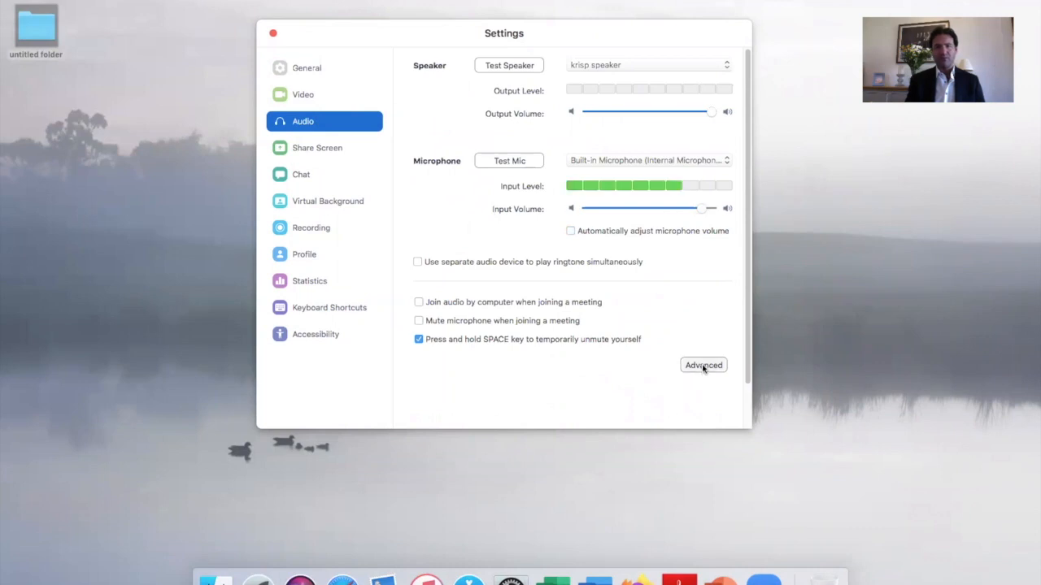
# In Advanced audio, leave 'Show in-meeting option to Enable Original Sound' checked.
pyautogui.click(703, 364)
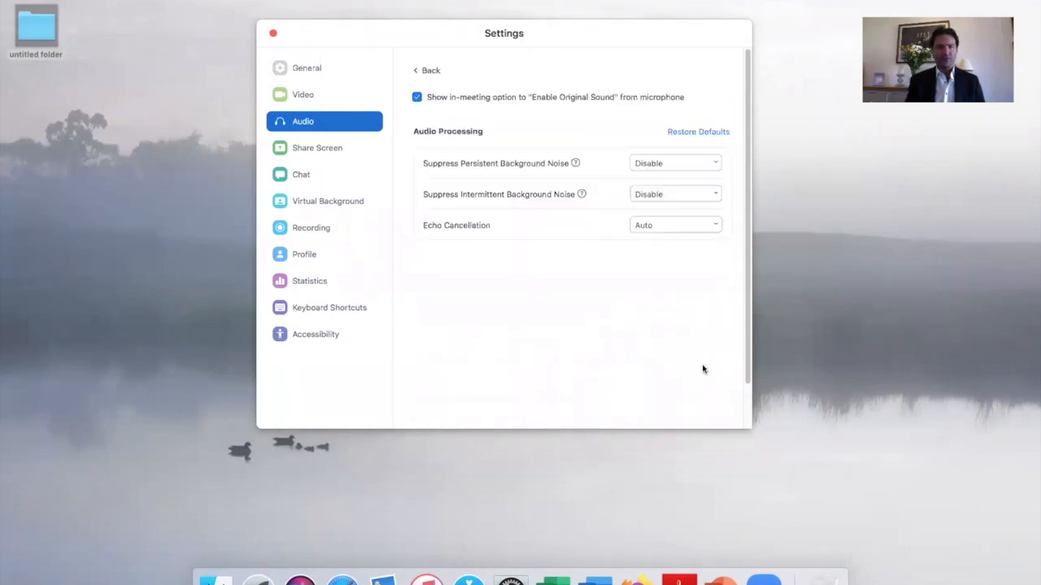
pyautogui.moveTo(452, 172)
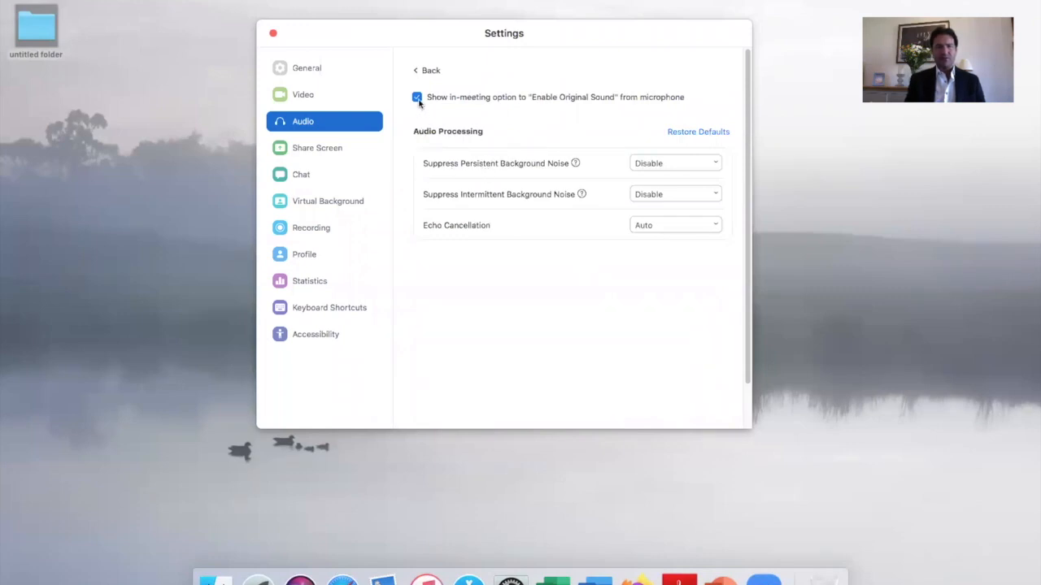
pyautogui.click(417, 98)
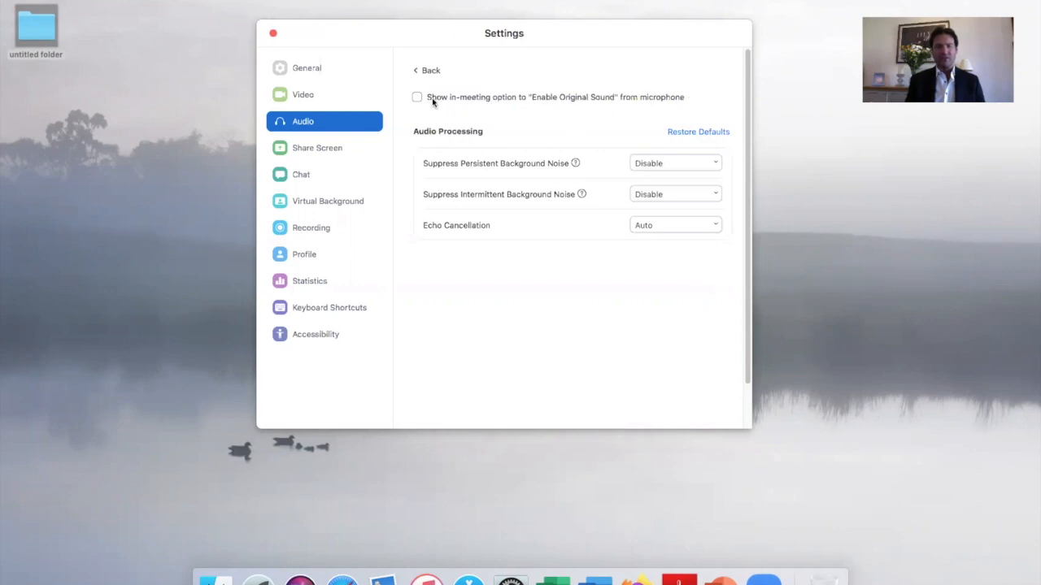
pyautogui.click(416, 98)
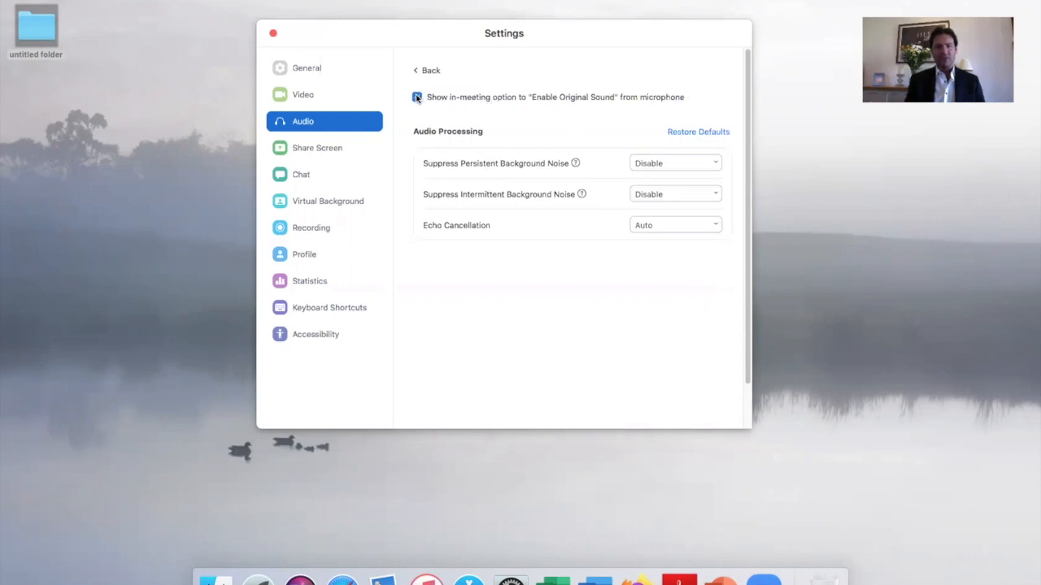
pyautogui.click(417, 98)
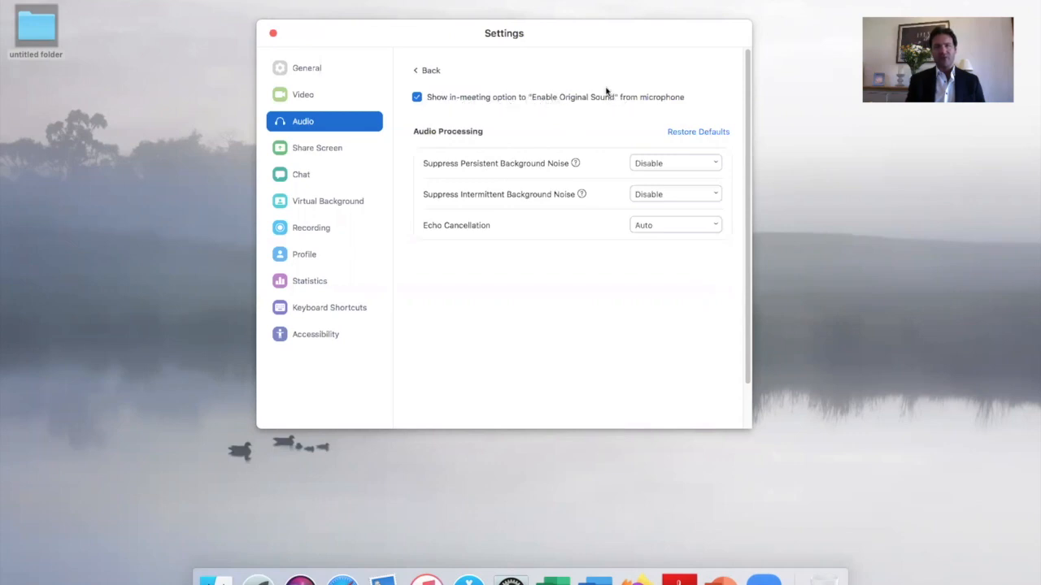
pyautogui.moveTo(350, 25)
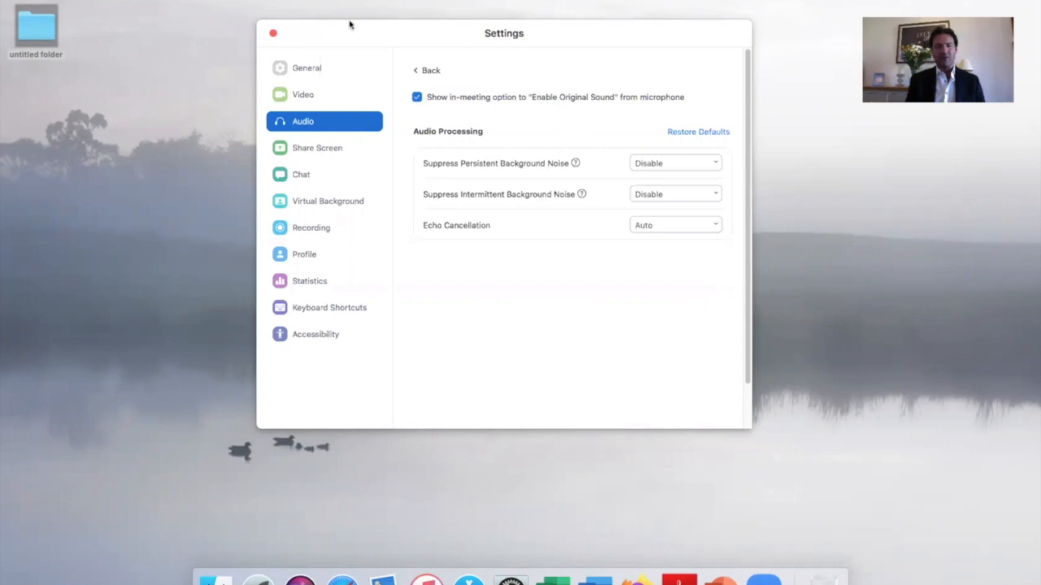
pyautogui.moveTo(24, 6)
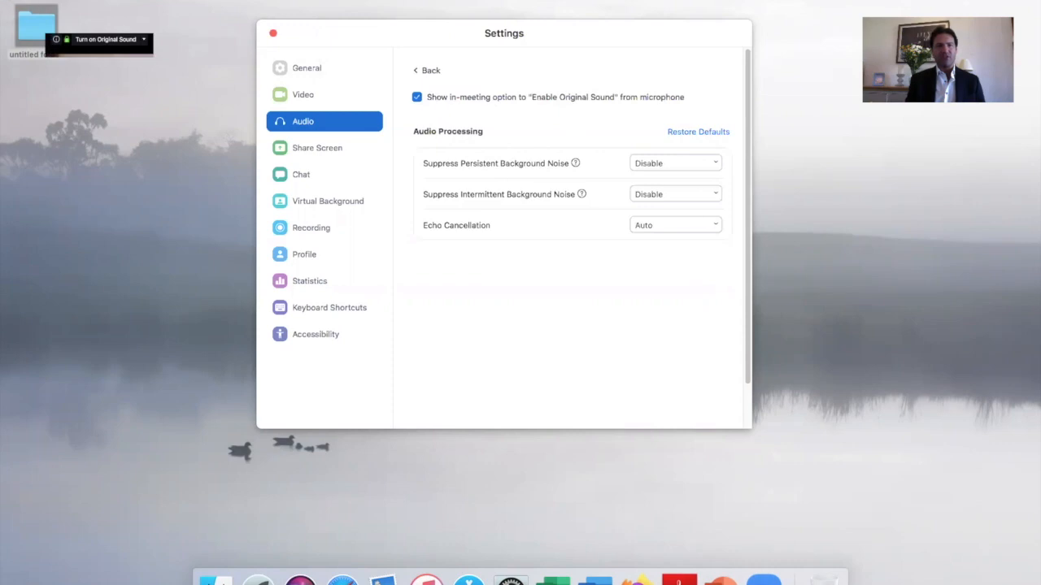
pyautogui.moveTo(122, 14)
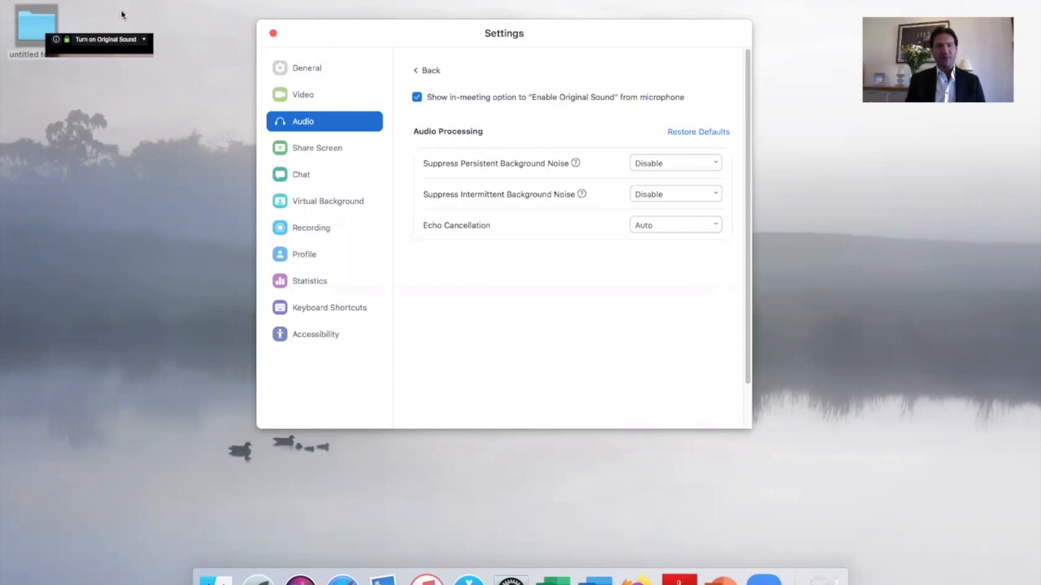
pyautogui.moveTo(133, 4)
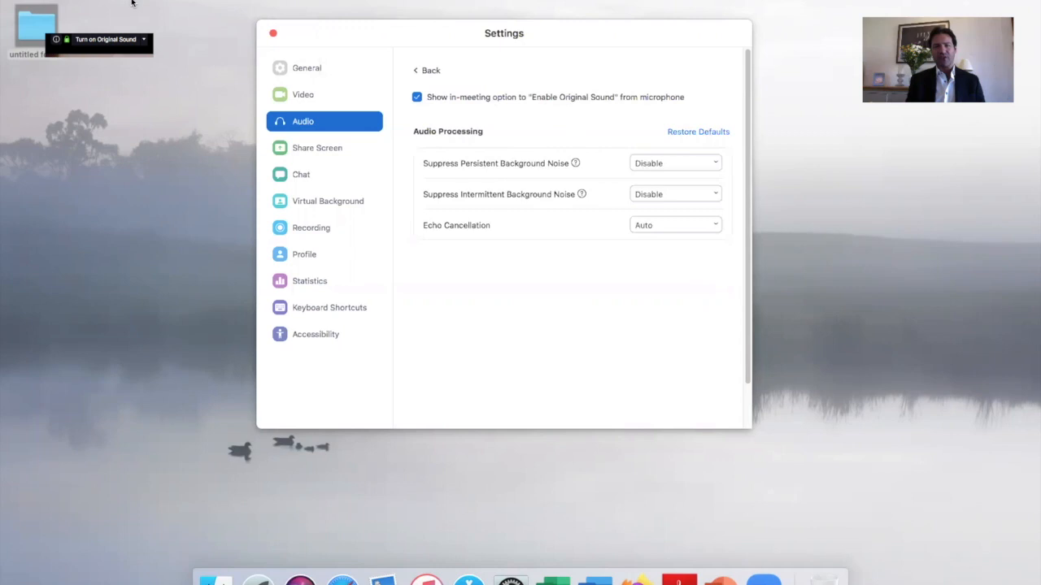
pyautogui.moveTo(114, 20)
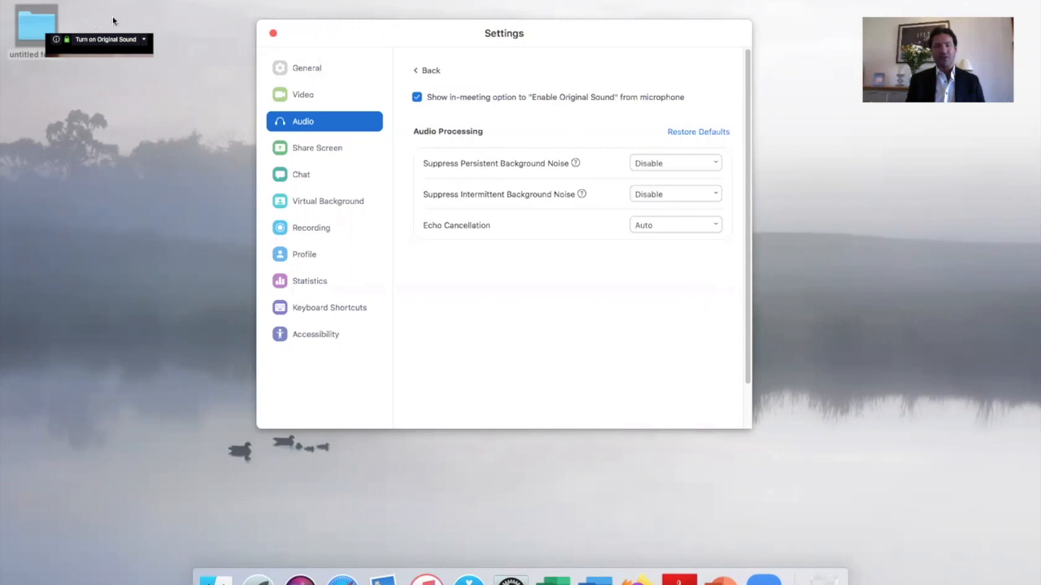
pyautogui.moveTo(74, 2)
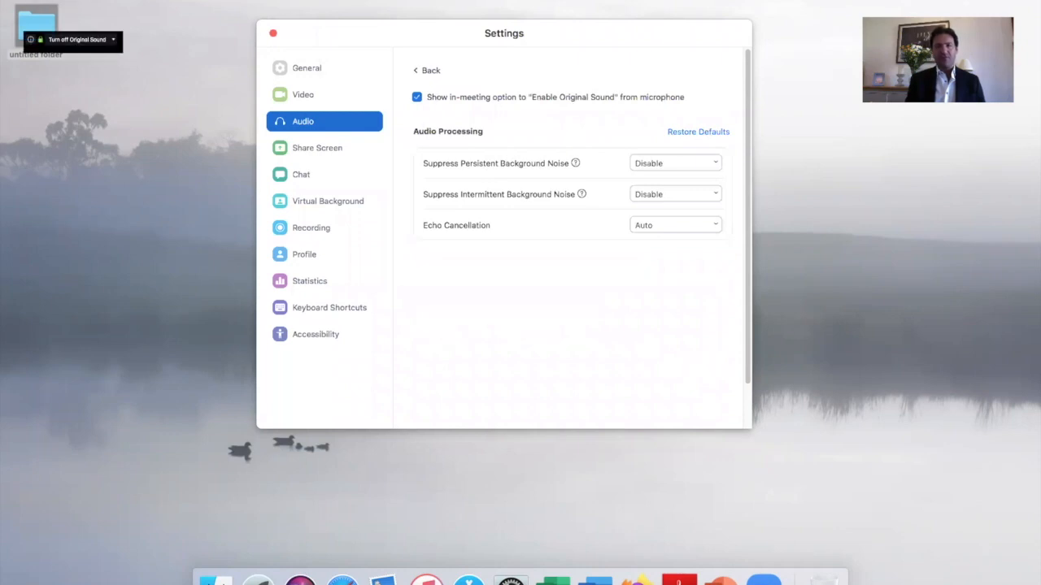
pyautogui.moveTo(107, 3)
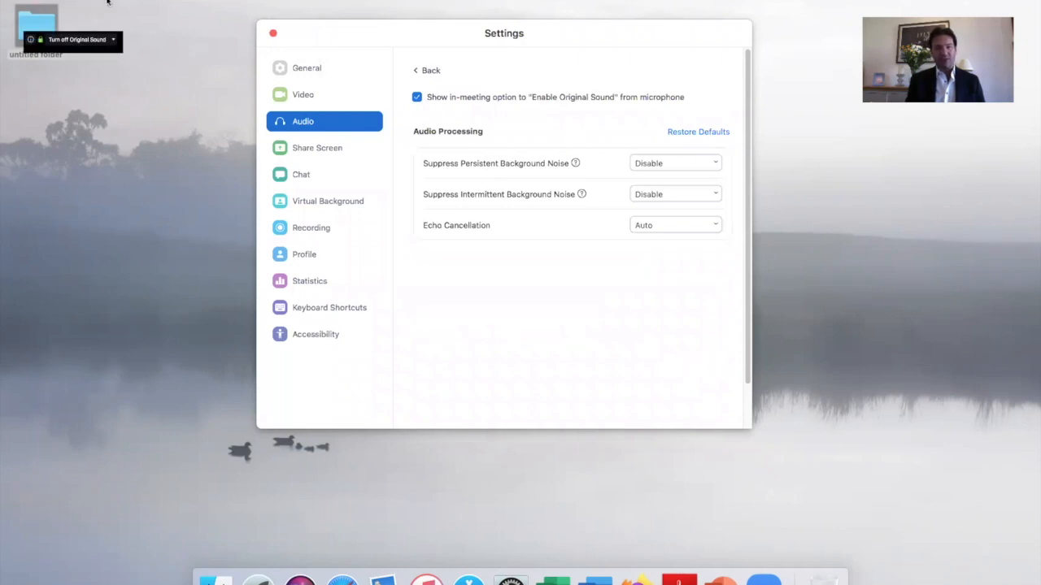
pyautogui.moveTo(536, 25)
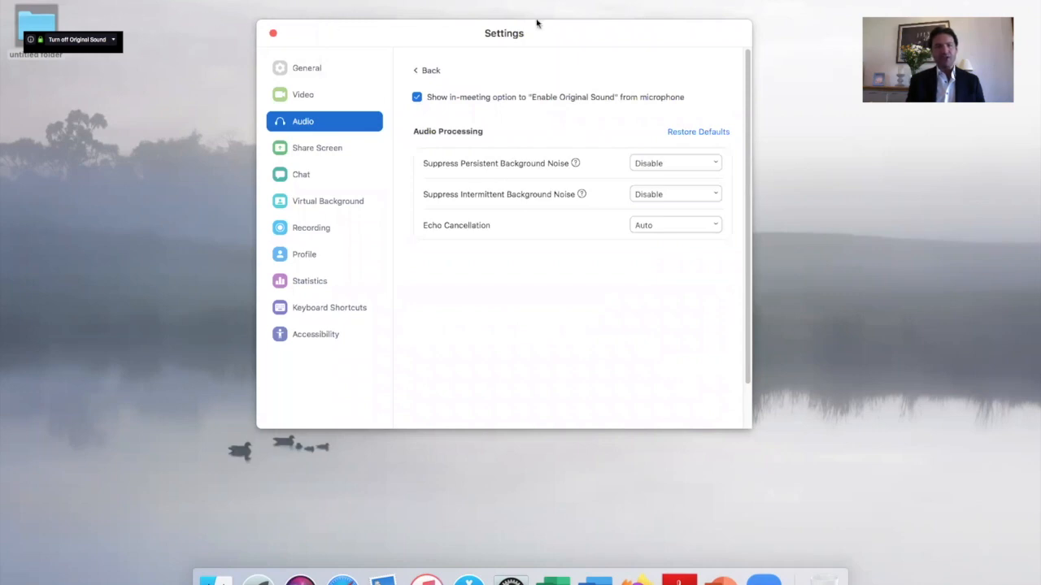
pyautogui.moveTo(628, 159)
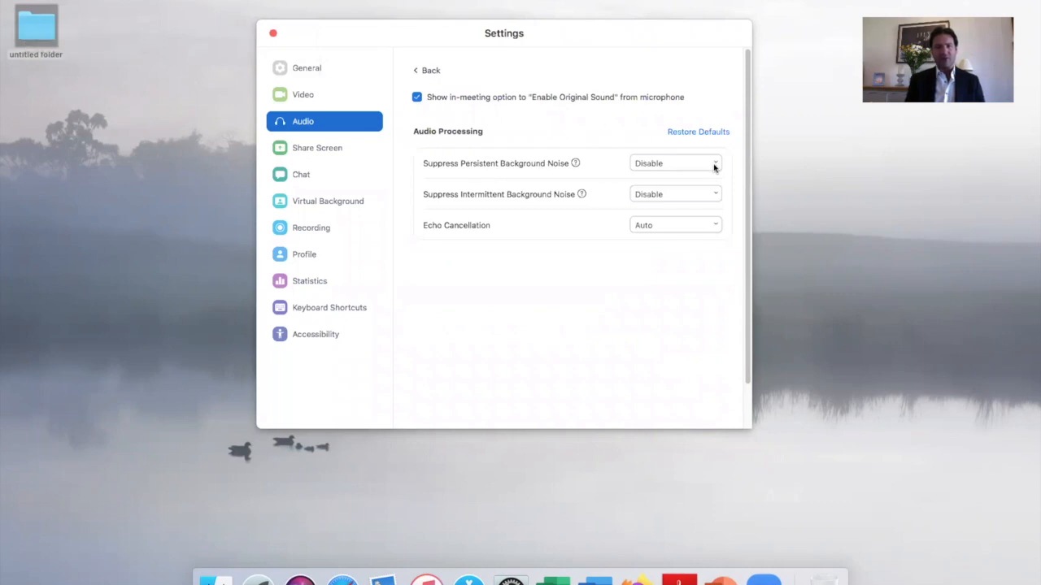
pyautogui.moveTo(543, 176)
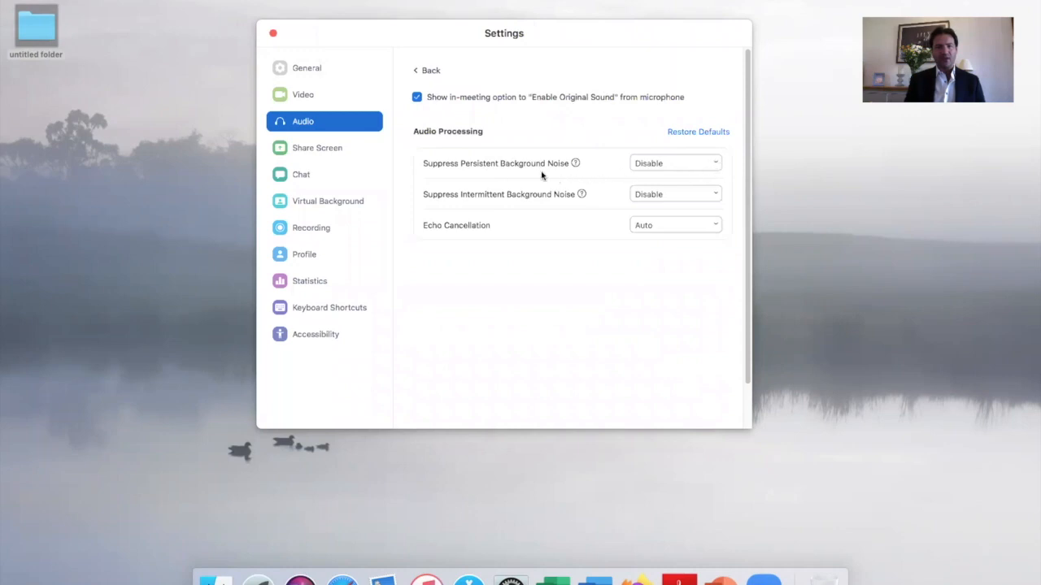
pyautogui.moveTo(706, 163)
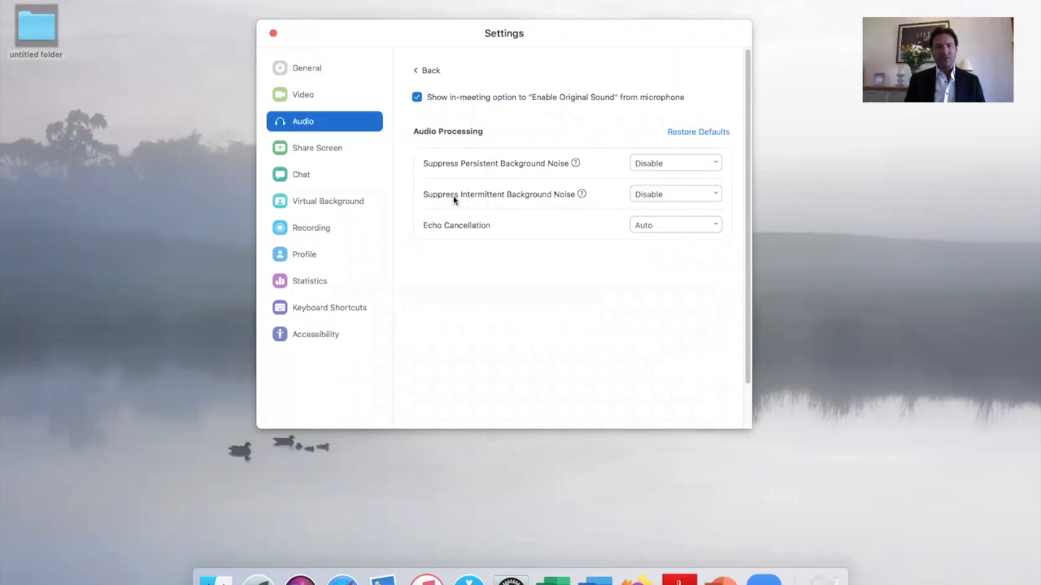
pyautogui.moveTo(595, 195)
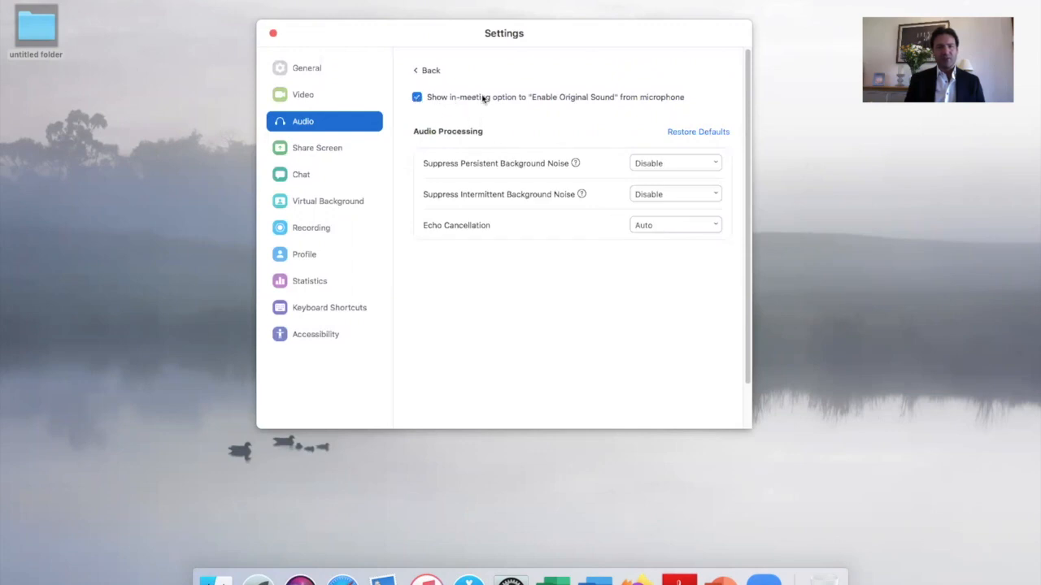
pyautogui.moveTo(454, 65)
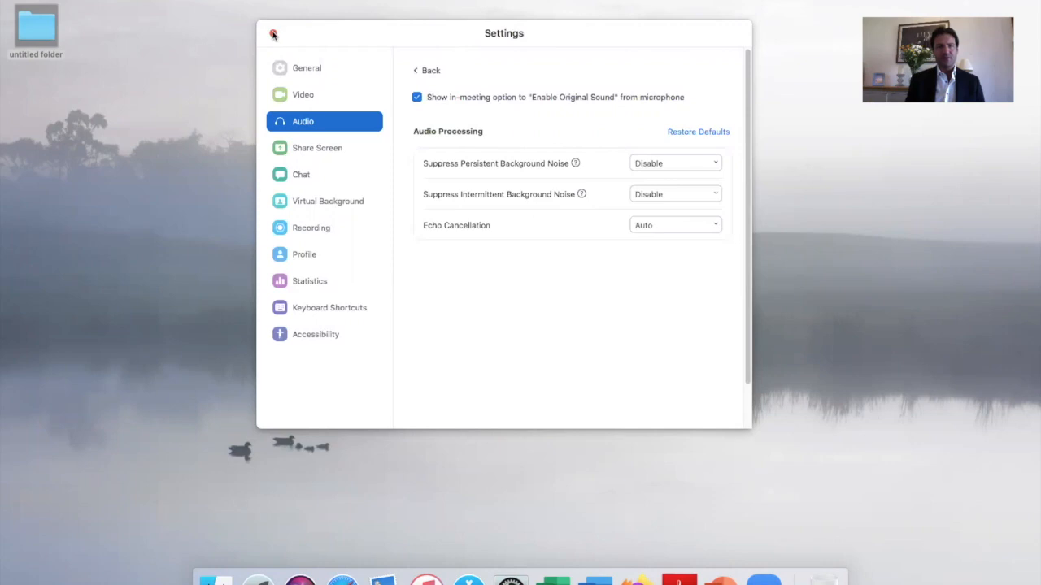
# Close the Settings window, leaving the desktop and meeting video showing.
pyautogui.click(273, 33)
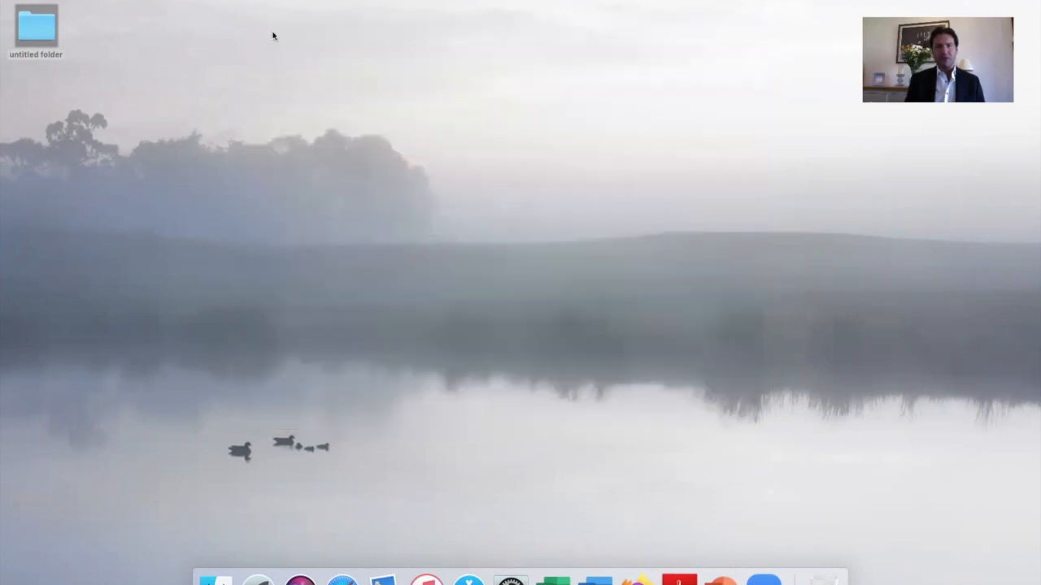
pyautogui.moveTo(305, 69)
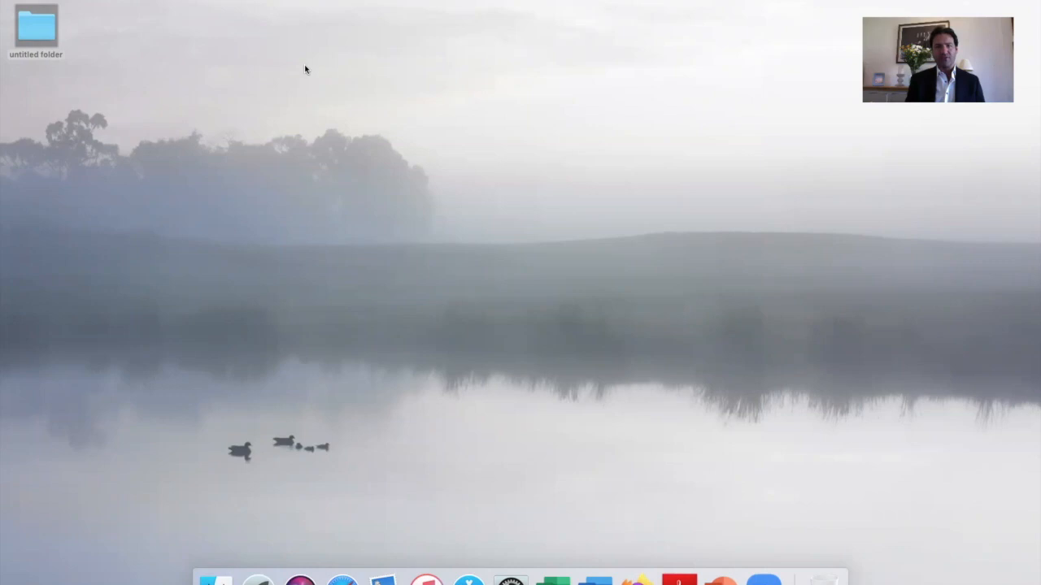
pyautogui.moveTo(322, 214)
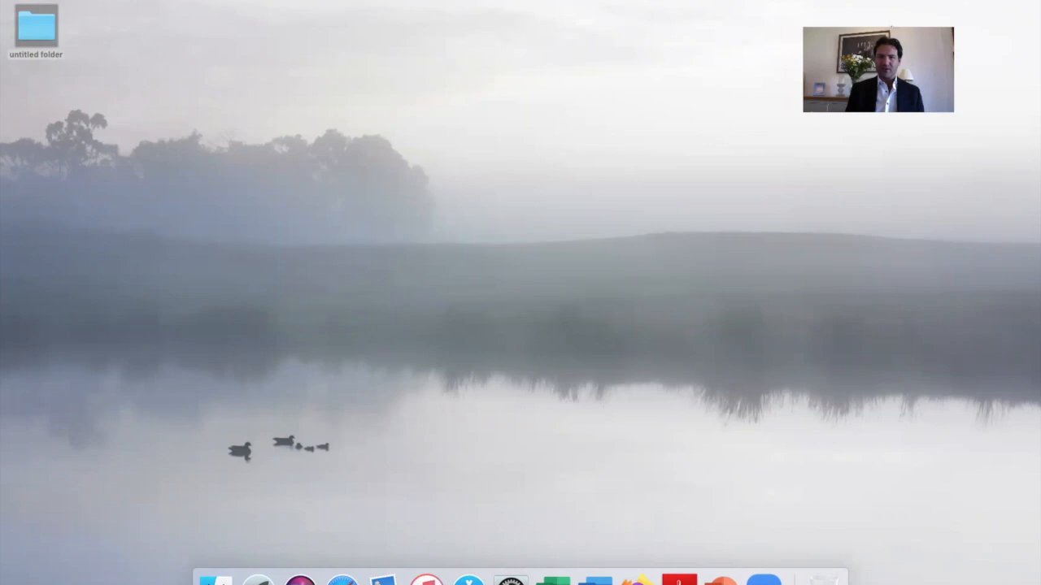
pyautogui.moveTo(589, 342)
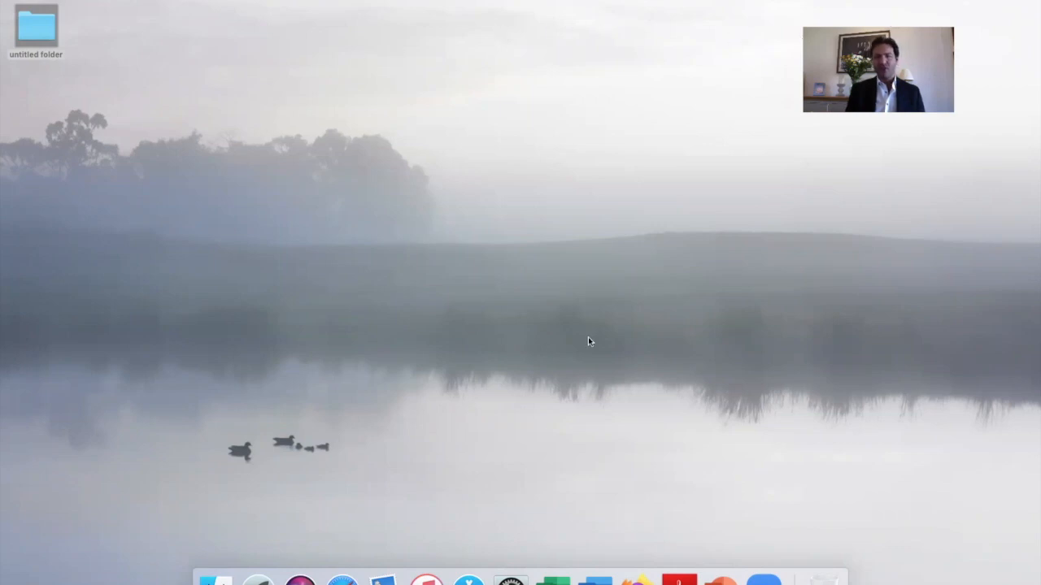